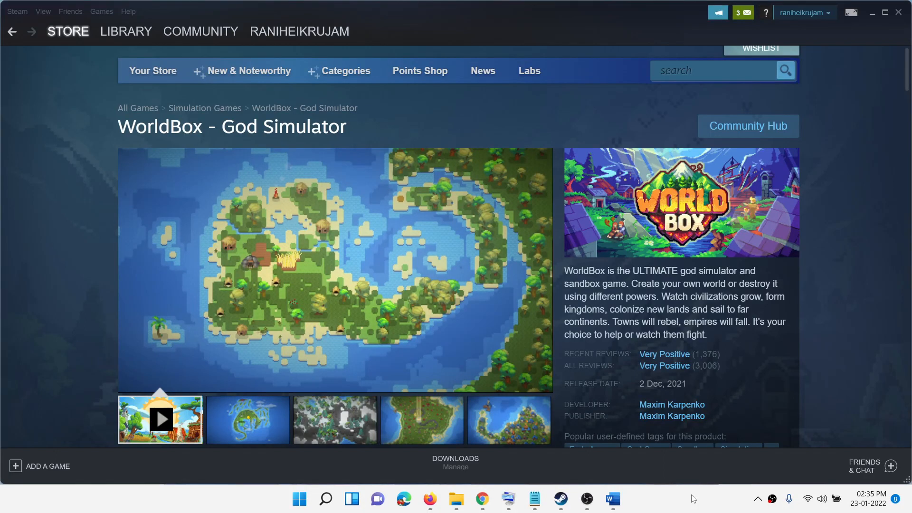
mouse_move(604, 305)
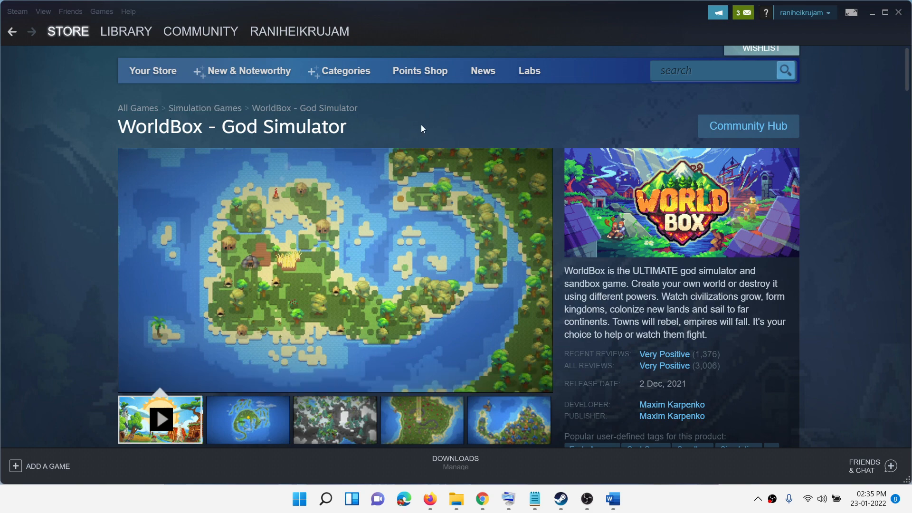
Step: Bring up the WorldBox disk write error fix document in Word and maximize it
left_click(611, 498)
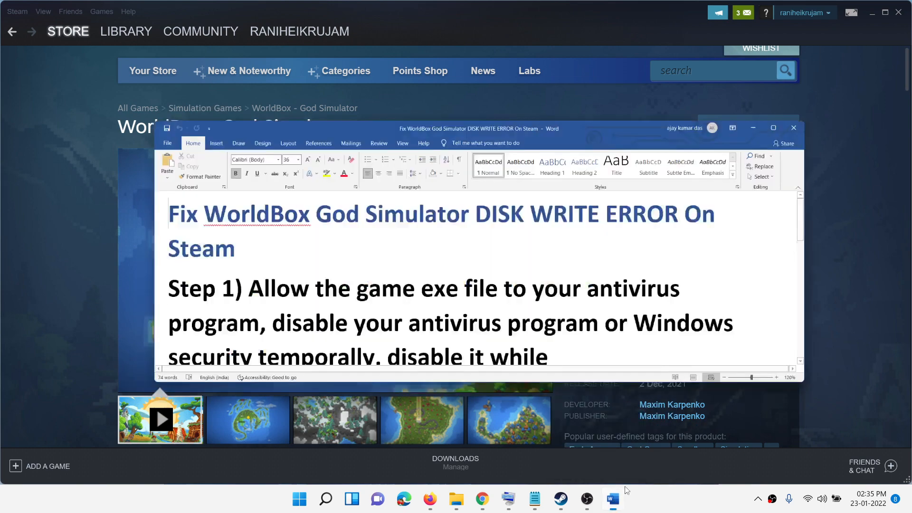
left_click(774, 127)
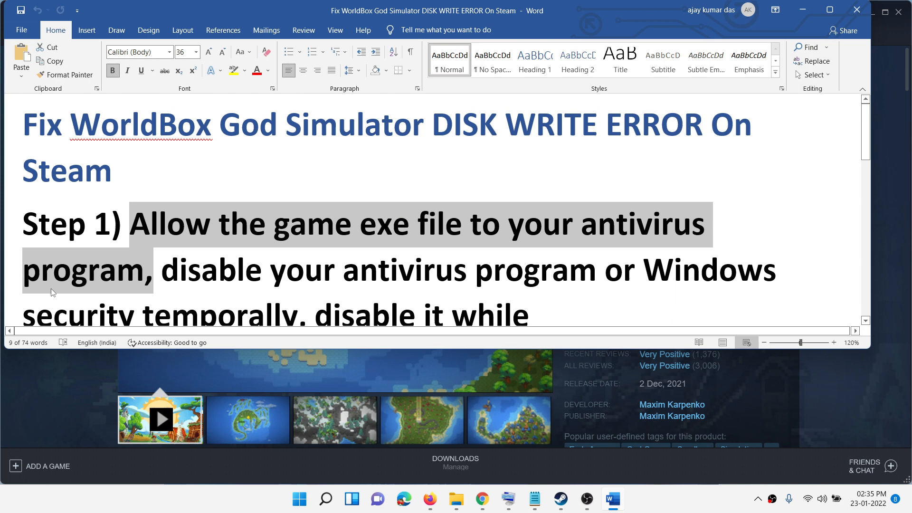
mouse_move(313, 259)
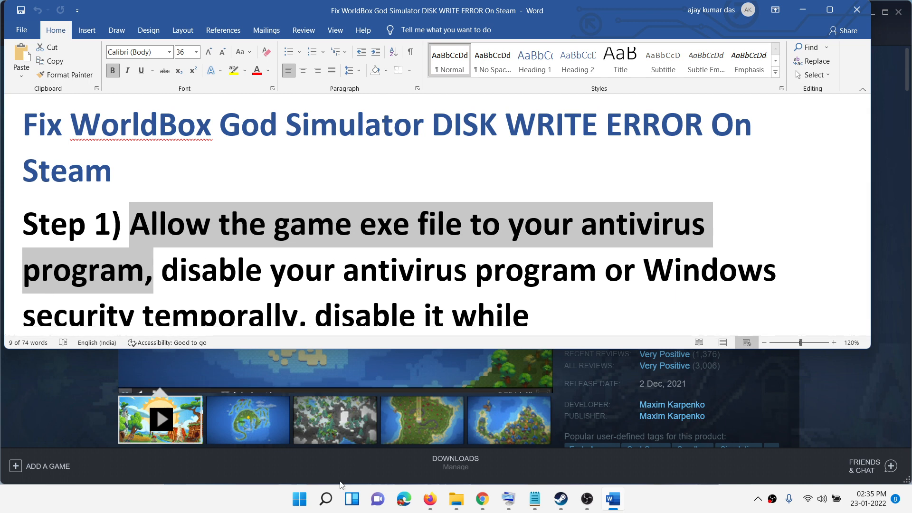
Step: In Windows Security's Ransomware protection, switch Controlled folder access off and back on
left_click(298, 499)
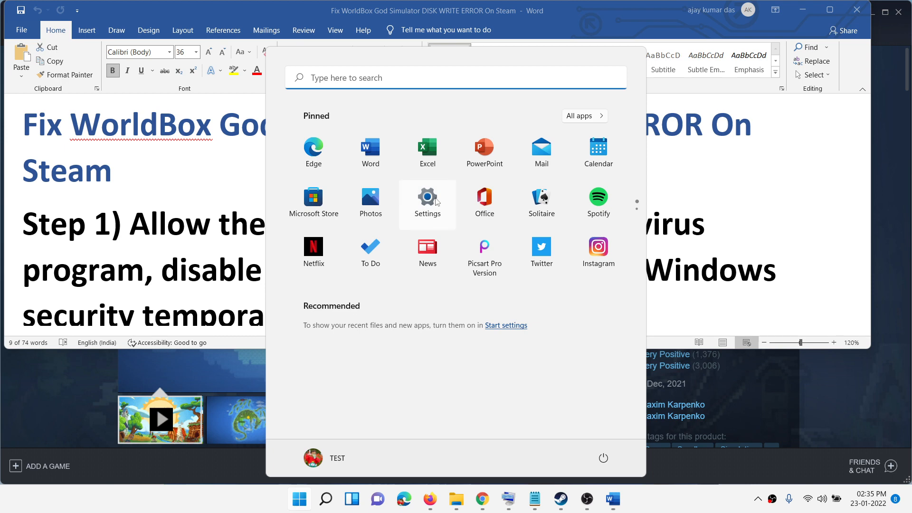
left_click(427, 201)
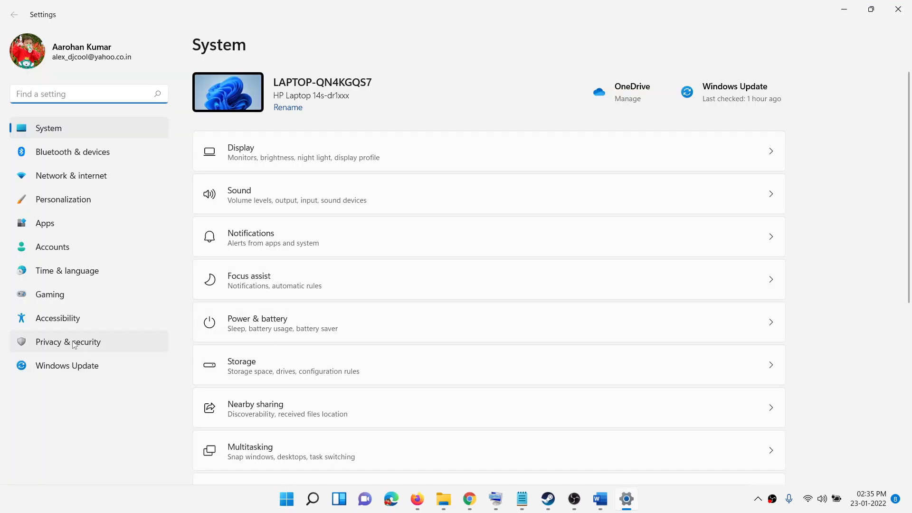
mouse_move(66, 364)
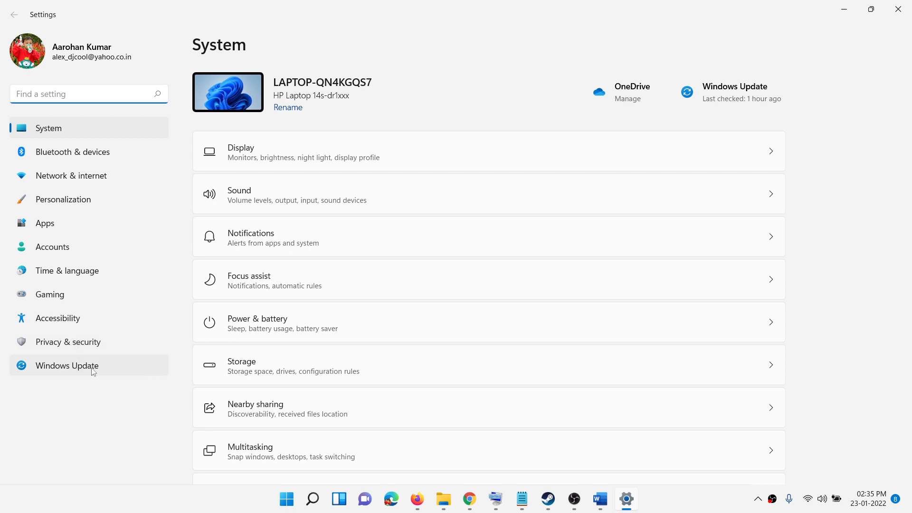
left_click(68, 341)
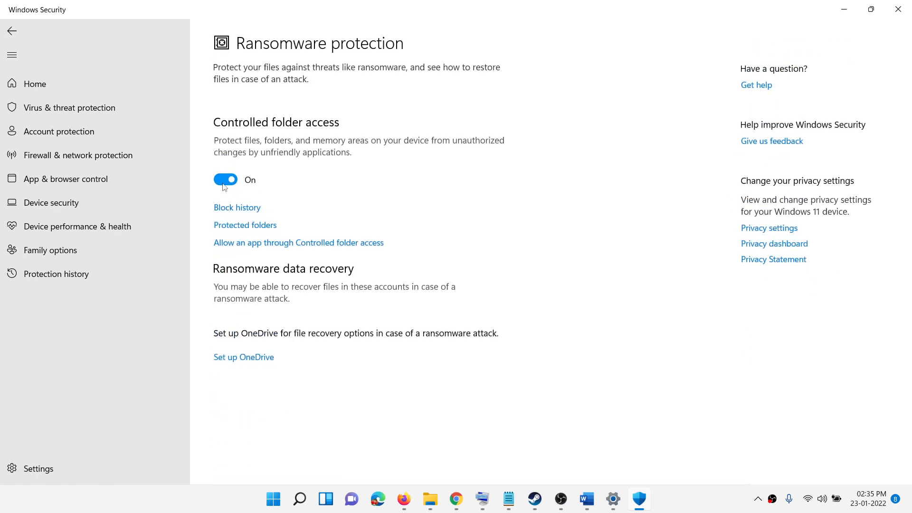
left_click(226, 180)
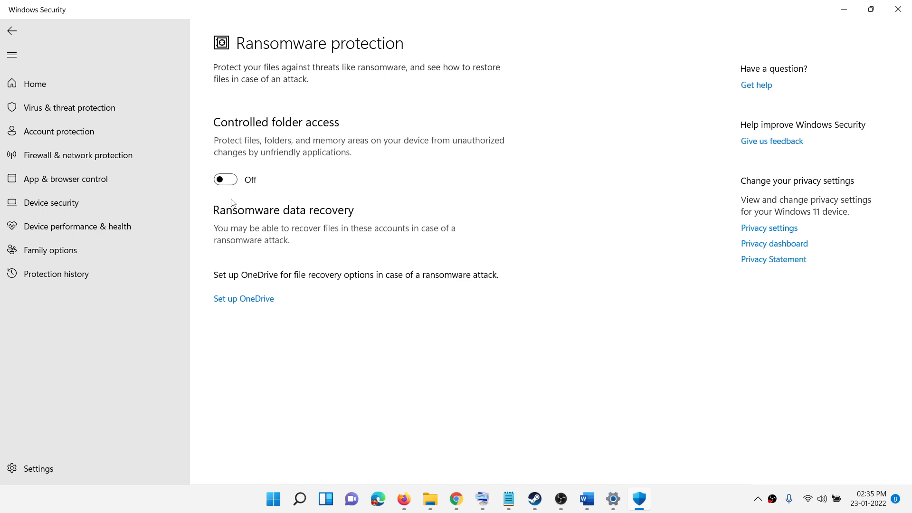
mouse_move(254, 134)
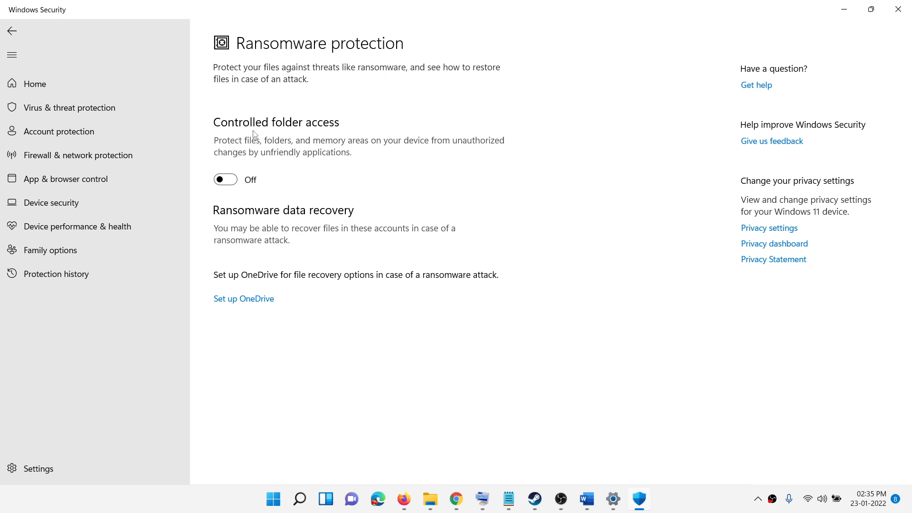
mouse_move(301, 208)
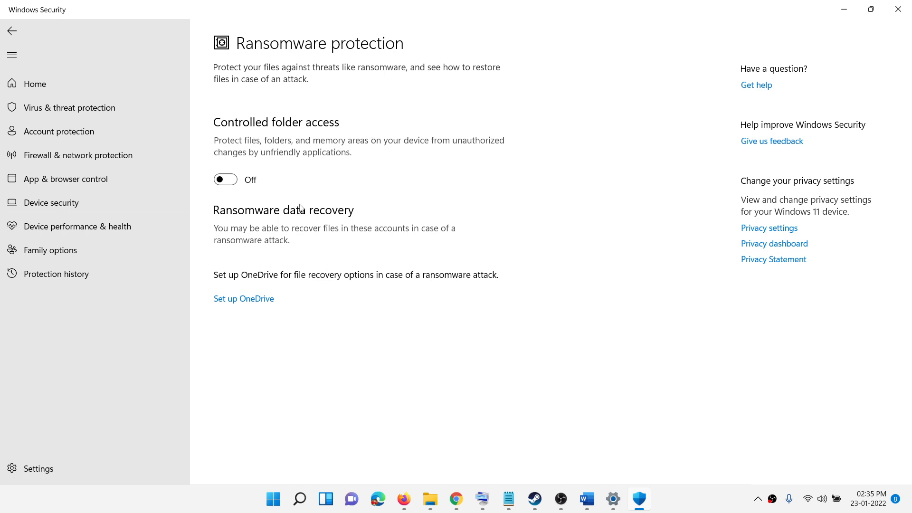
mouse_move(310, 190)
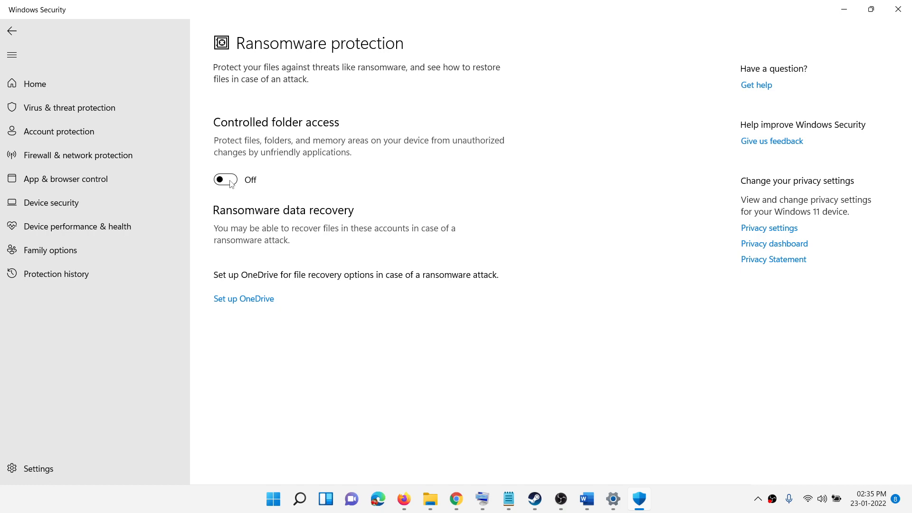
left_click(225, 180)
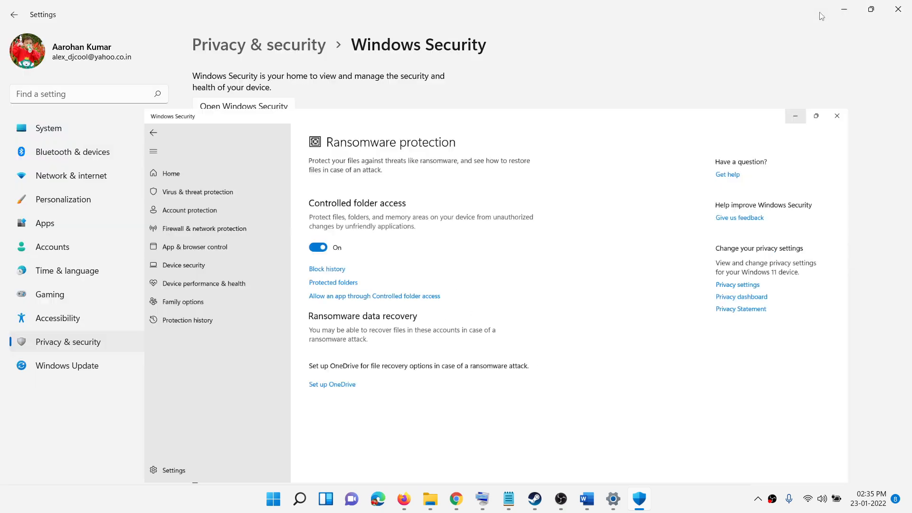
Step: Return to the Word guide and move down to Step 2, Run Steam as administrator
left_click(586, 498)
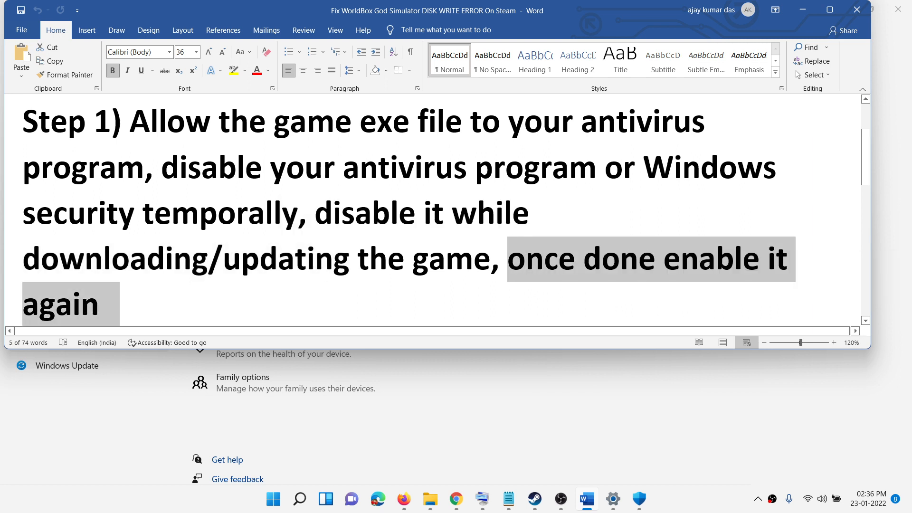
scroll("down", 3)
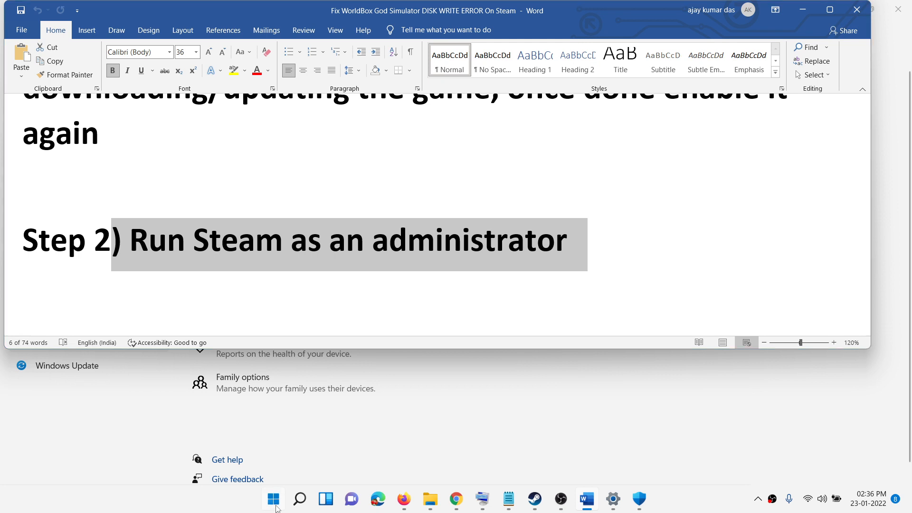
Step: Launch Steam as administrator from Start search, landing on the WorldBox store page
type("steam")
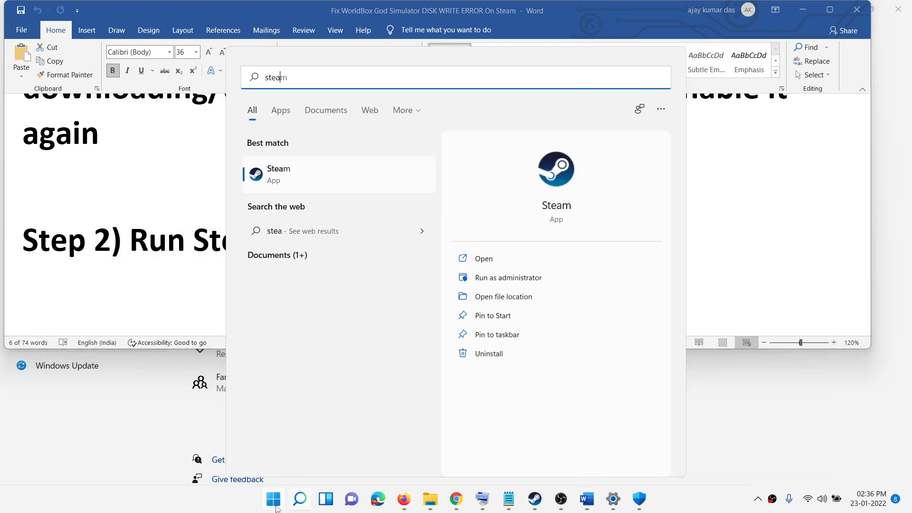
right_click(279, 173)
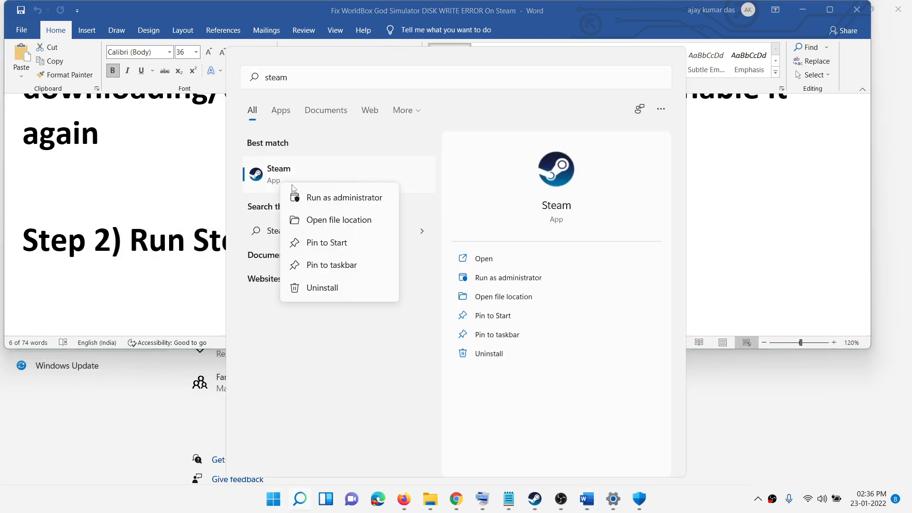
mouse_move(157, 271)
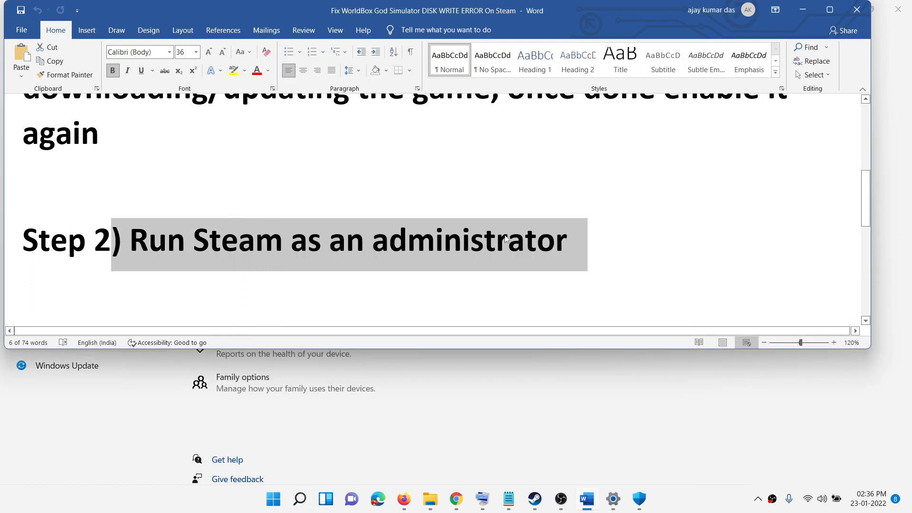
scroll("down", 3)
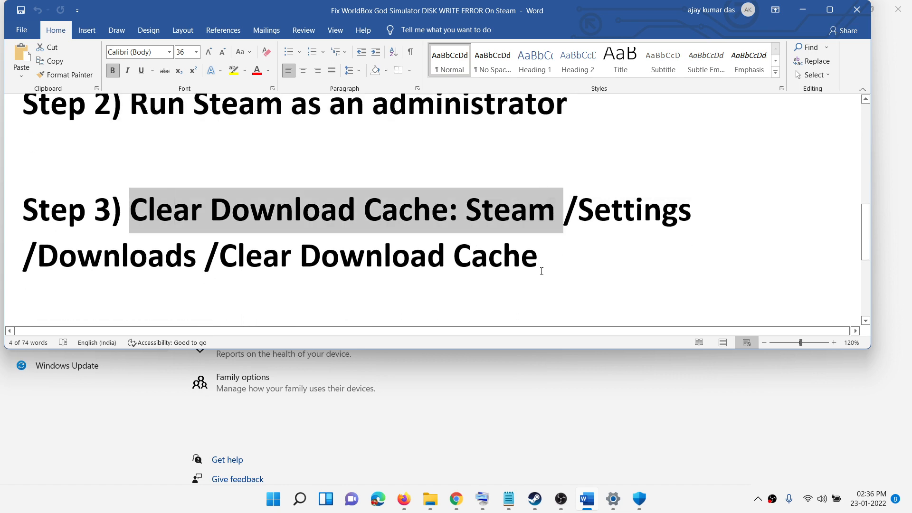
left_click(533, 499)
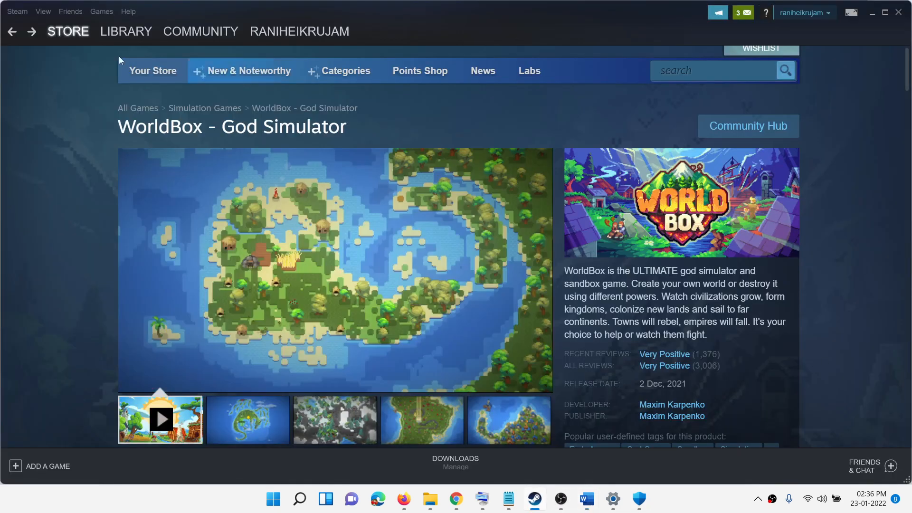
Step: Clear the download cache from Steam's Downloads settings
left_click(17, 11)
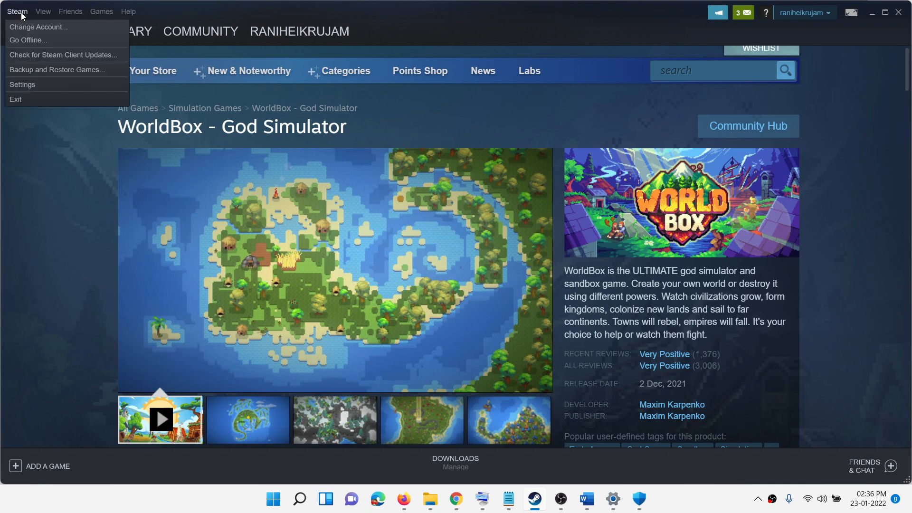
left_click(22, 84)
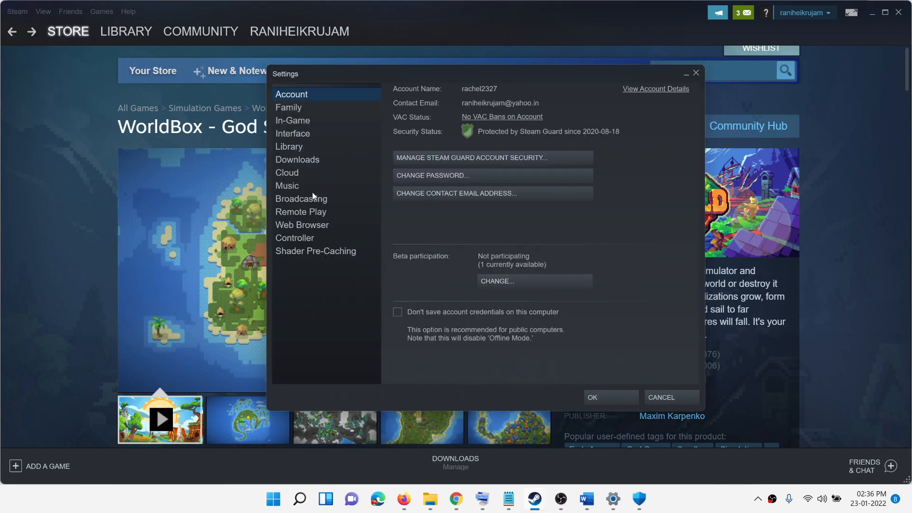
left_click(298, 158)
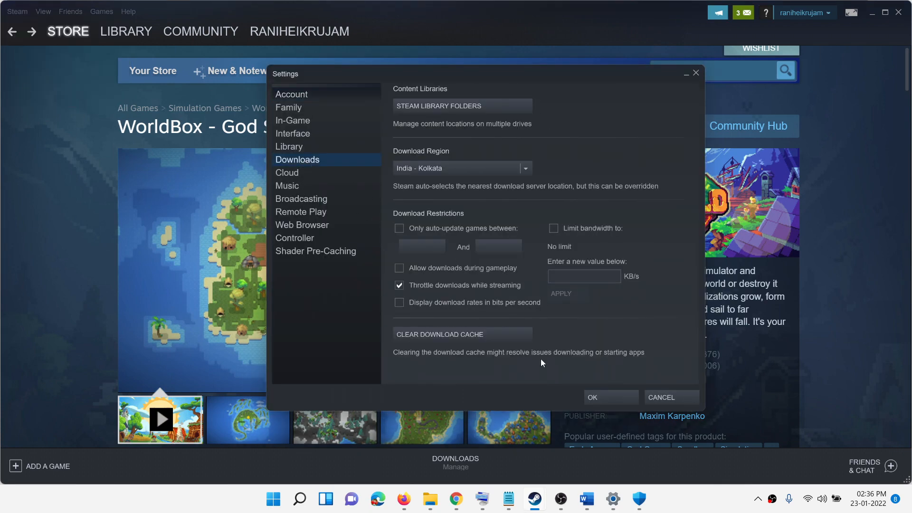
mouse_move(491, 344)
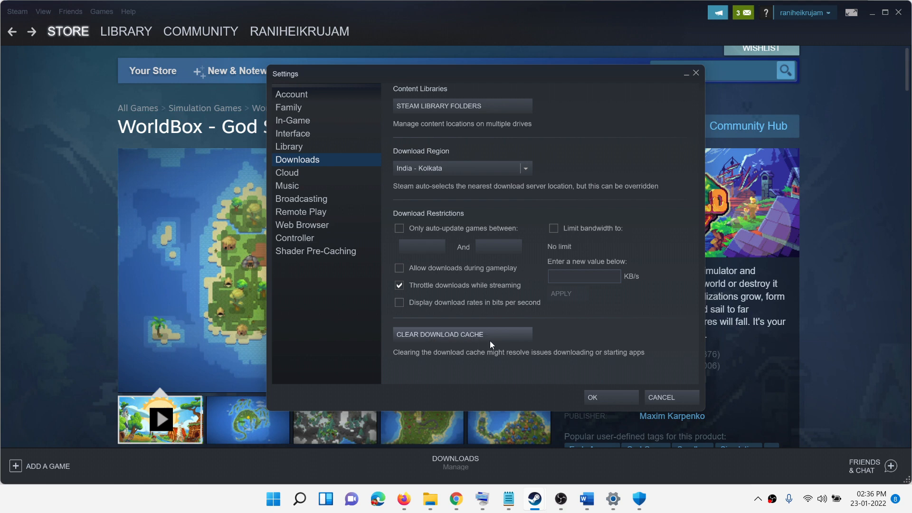
left_click(661, 397)
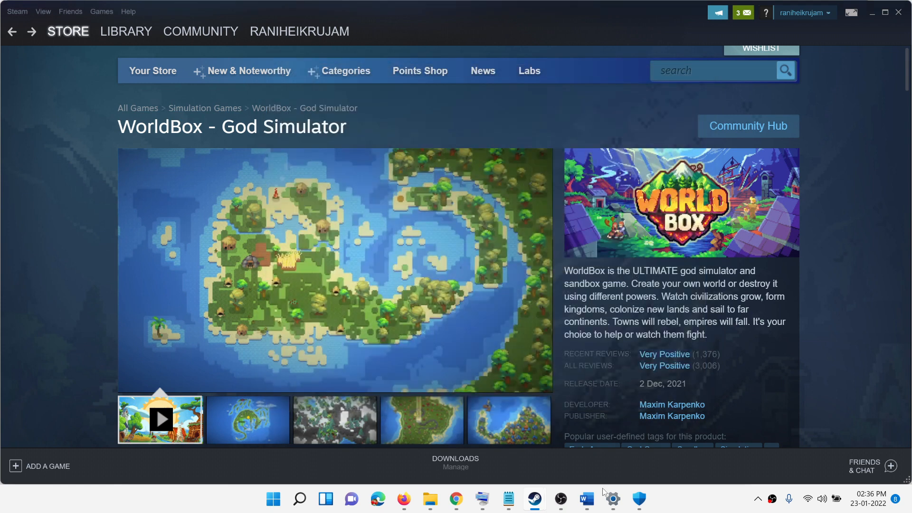
Step: Return to the Word guide and move down to Step 4, verifying game files
left_click(587, 499)
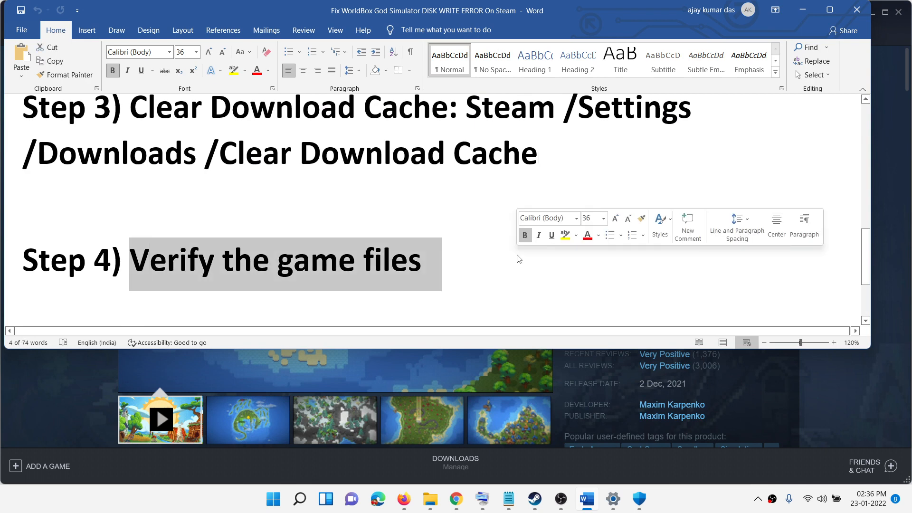
scroll("down", 3)
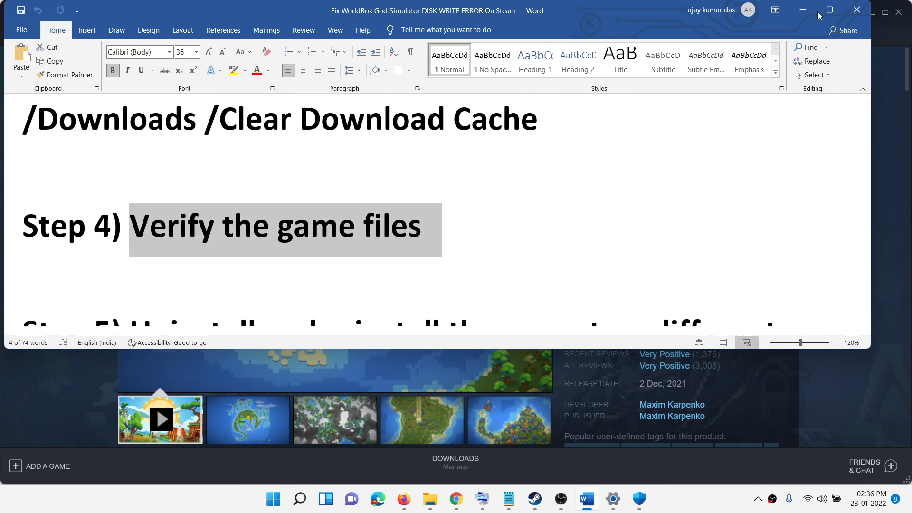
Step: View the Monster Hunter Rise demo's Local Files properties with the verify option, then close it
left_click(533, 499)
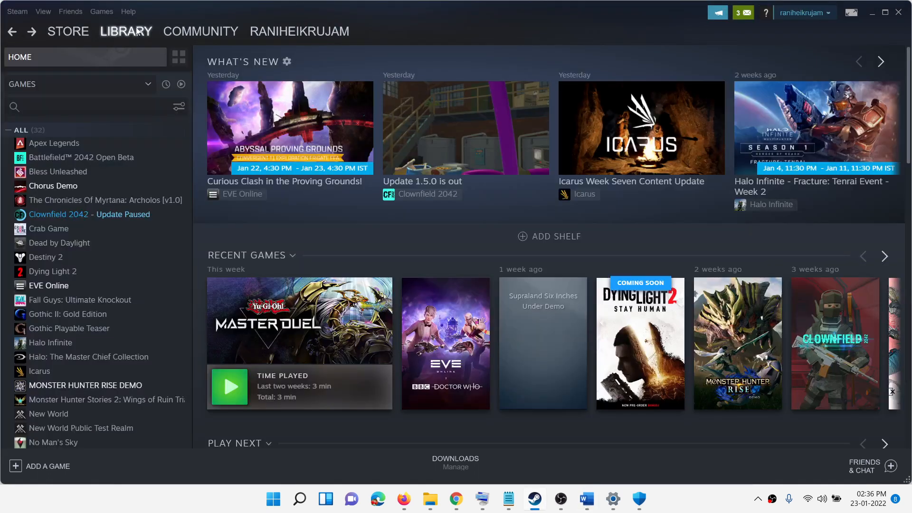
left_click(201, 31)
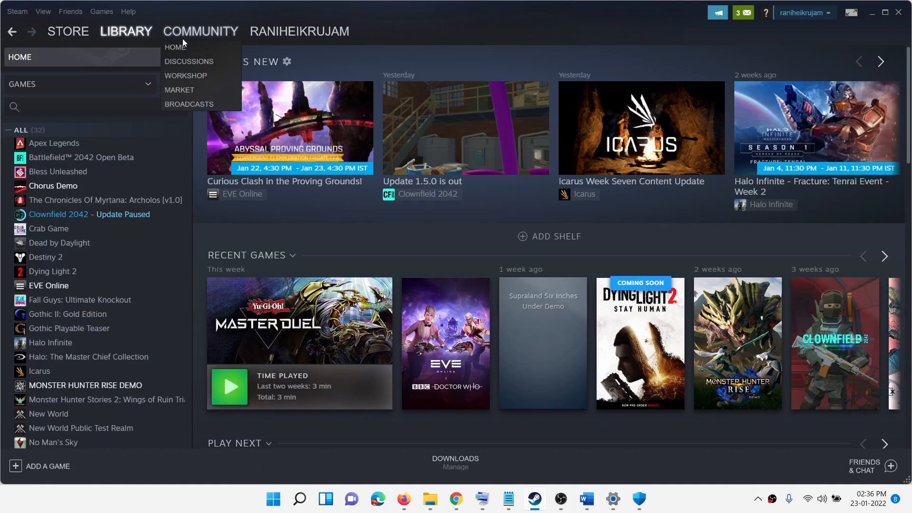
right_click(85, 385)
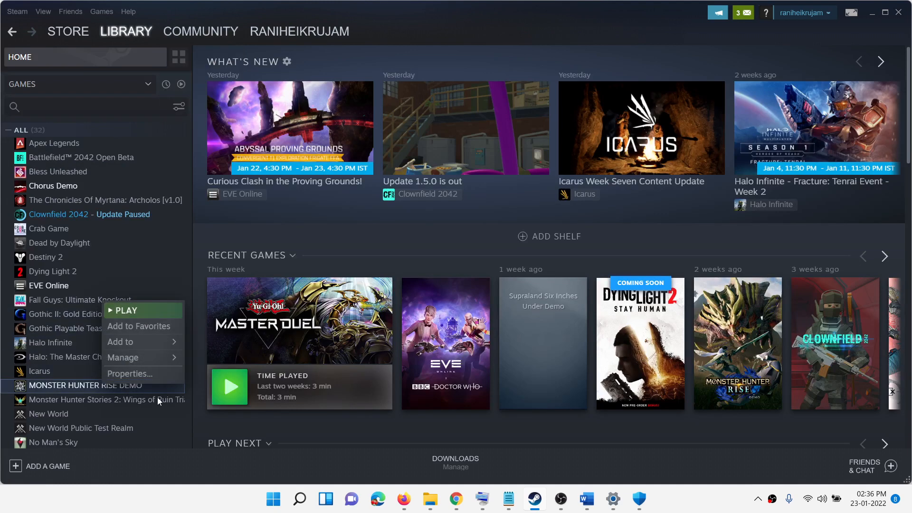
left_click(129, 374)
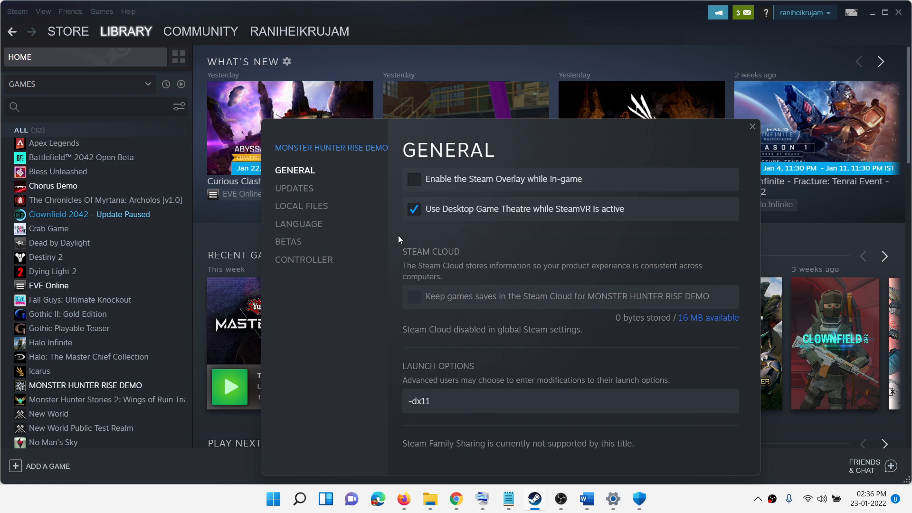
left_click(301, 205)
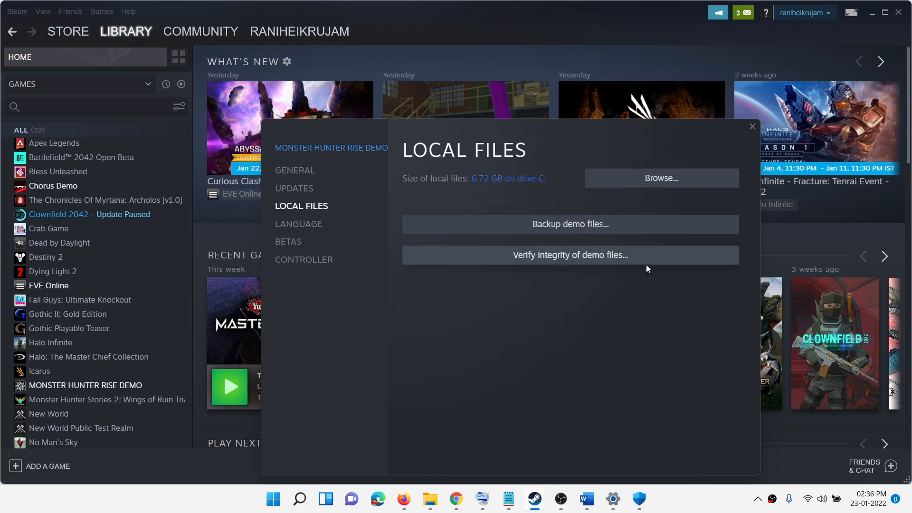
mouse_move(758, 134)
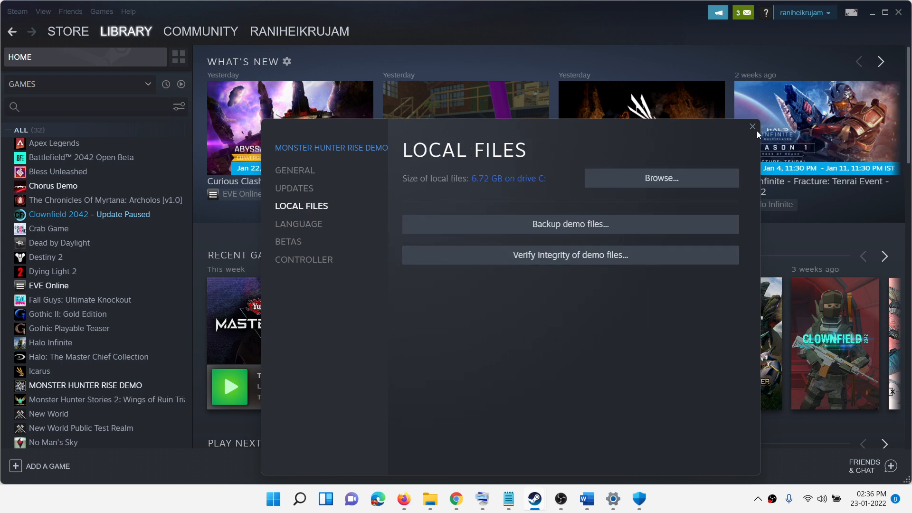
mouse_move(752, 128)
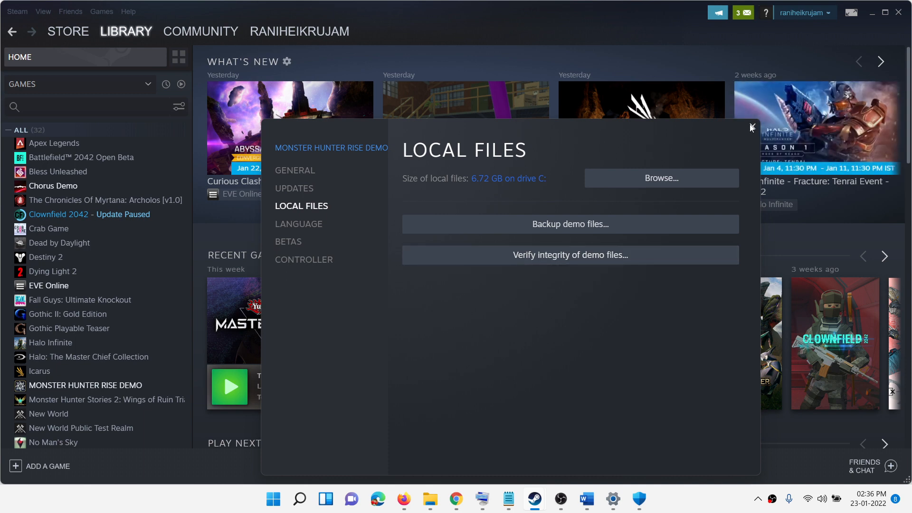
left_click(587, 499)
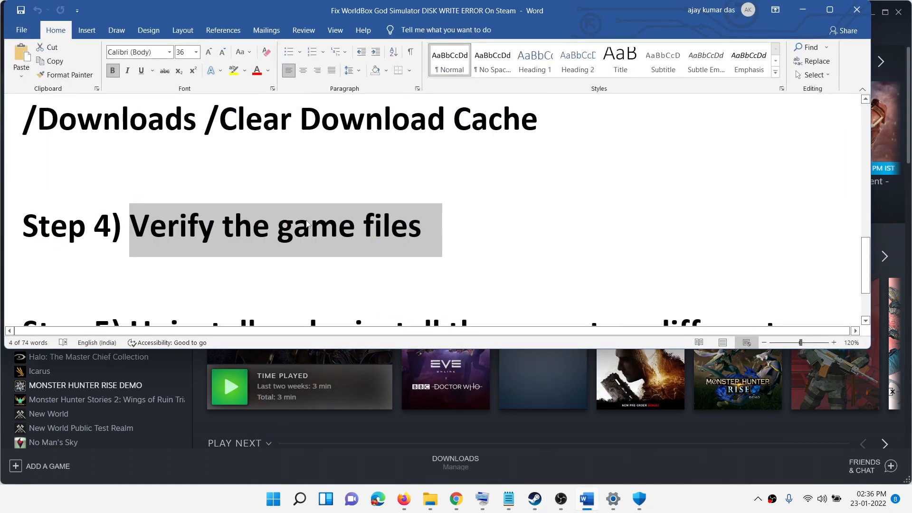
scroll("down", 3)
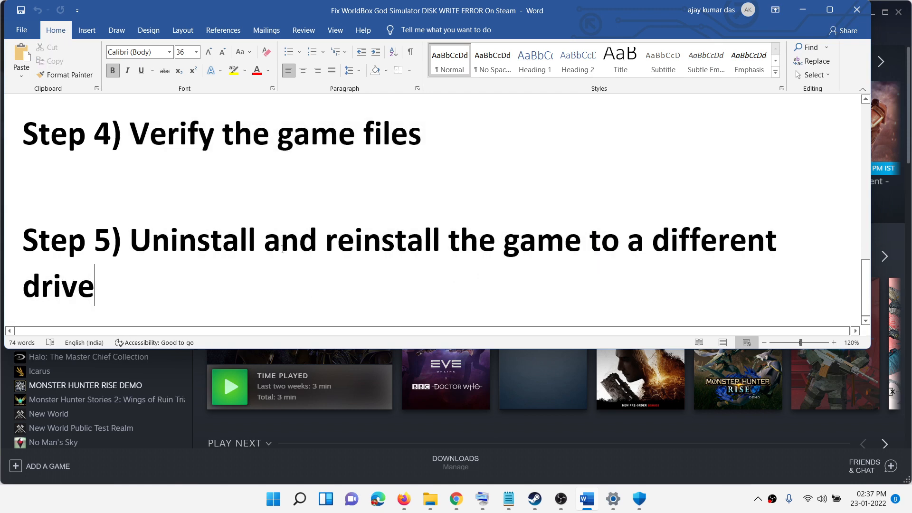
double_click(290, 240)
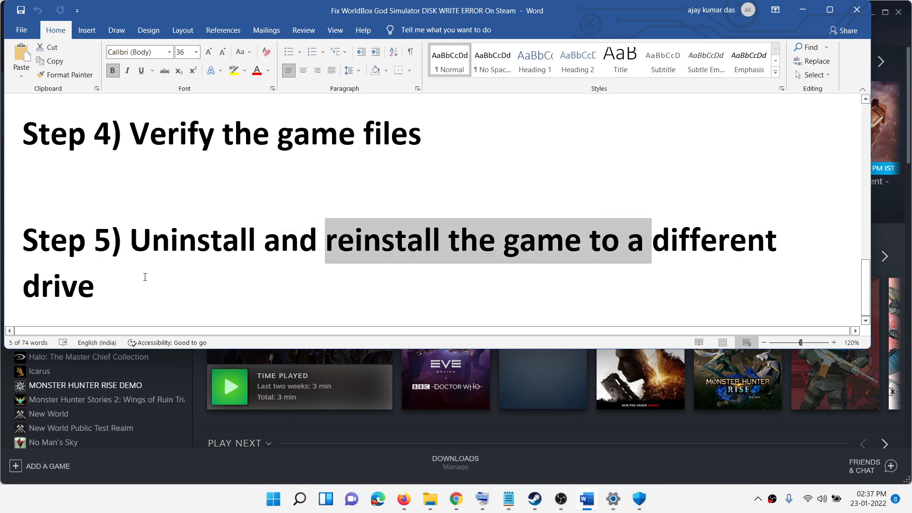
scroll("up", 3)
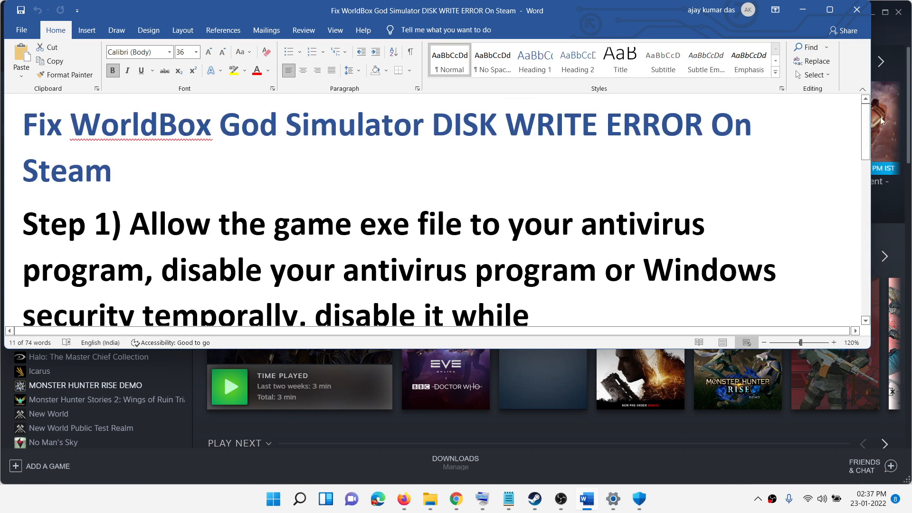